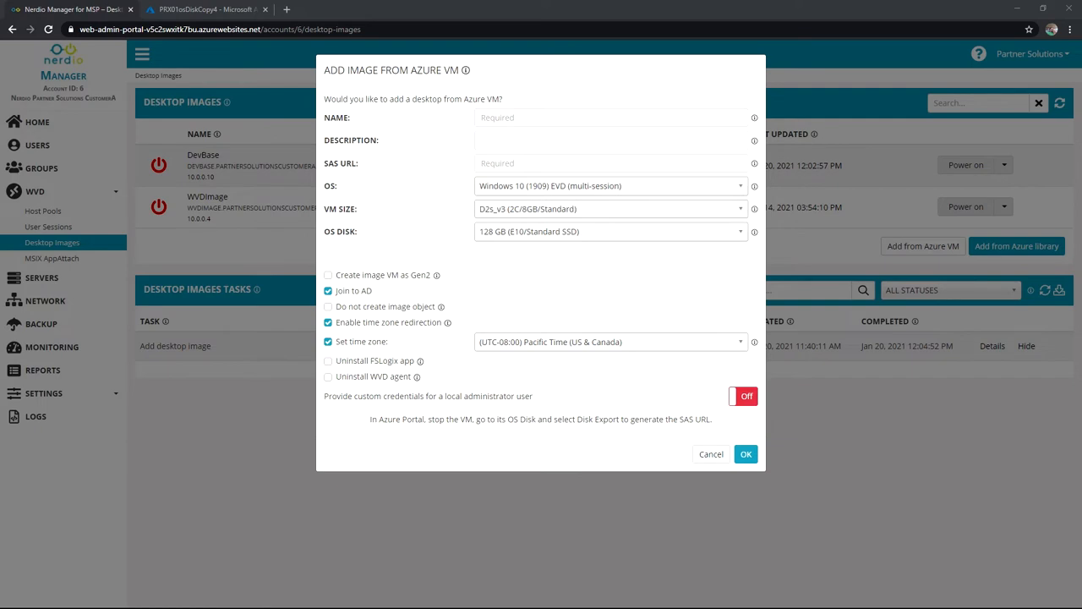
{"action": "mouse_move", "coordinate": [730, 464]}
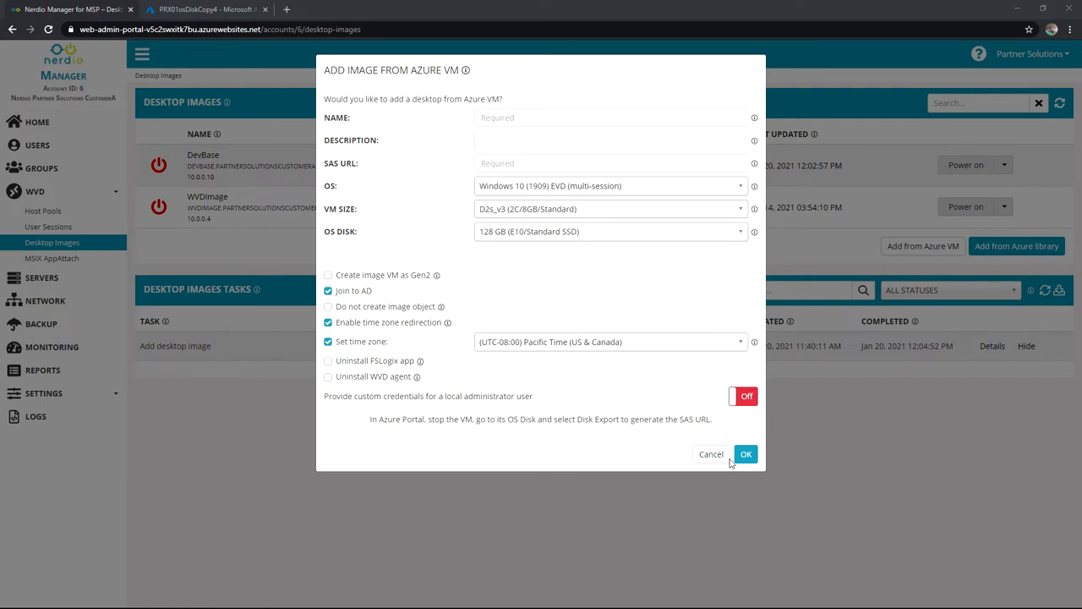
Step: Cancel the Add Image from Azure VM dialog to return to Desktop Images
{"action": "left_click", "coordinate": [711, 454]}
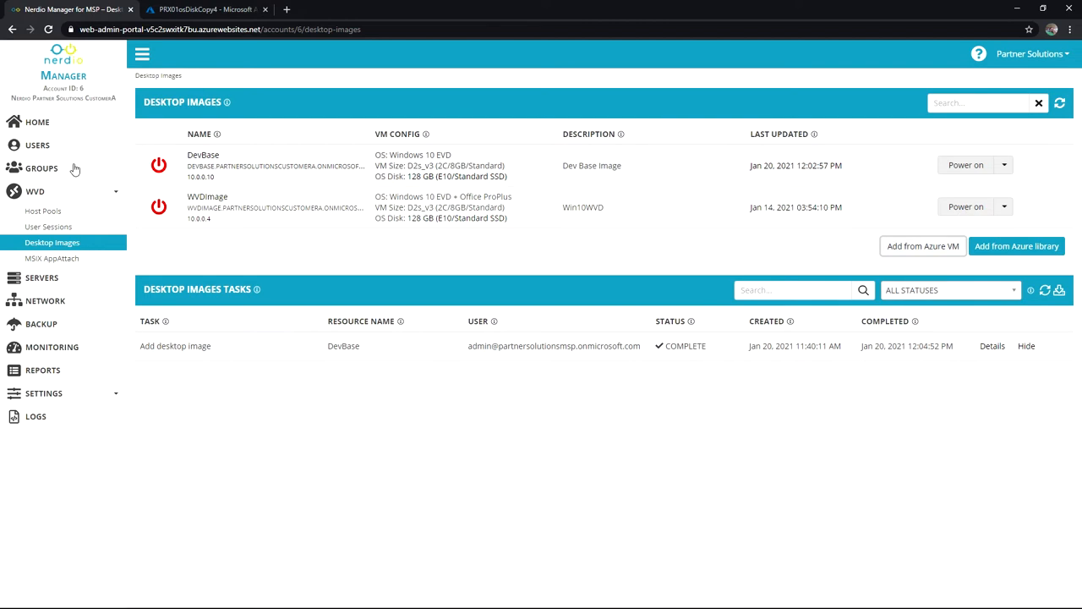
{"action": "mouse_move", "coordinate": [921, 257]}
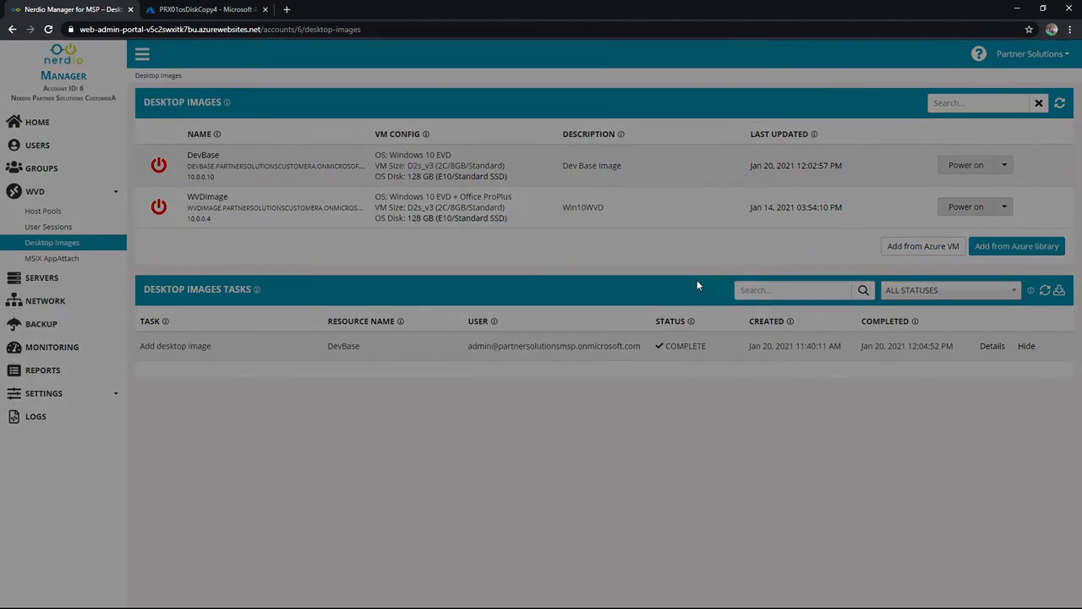
Step: Begin a new Azure VM image named 'ImportedTemplat' and focus the SAS URL field
{"action": "left_click", "coordinate": [922, 246]}
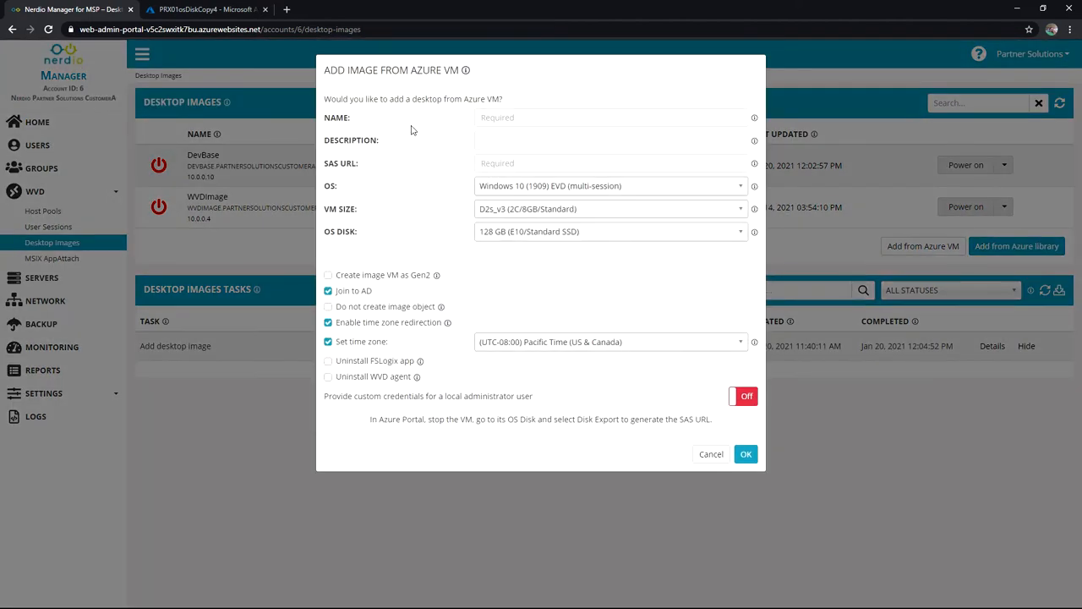
{"action": "type", "text": "ImportedTempl"}
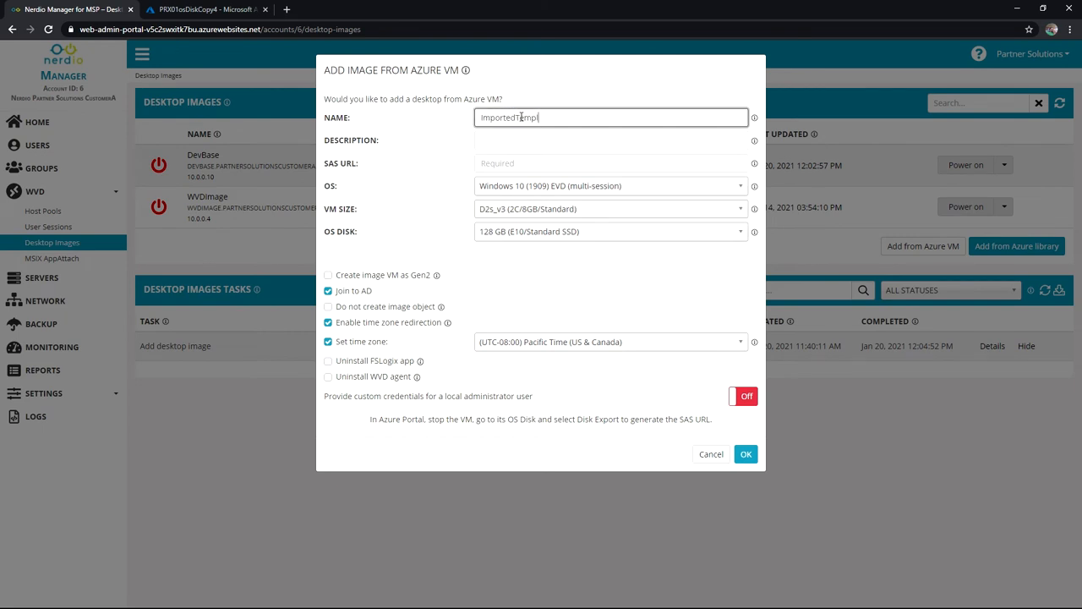
{"action": "left_click", "coordinate": [610, 163]}
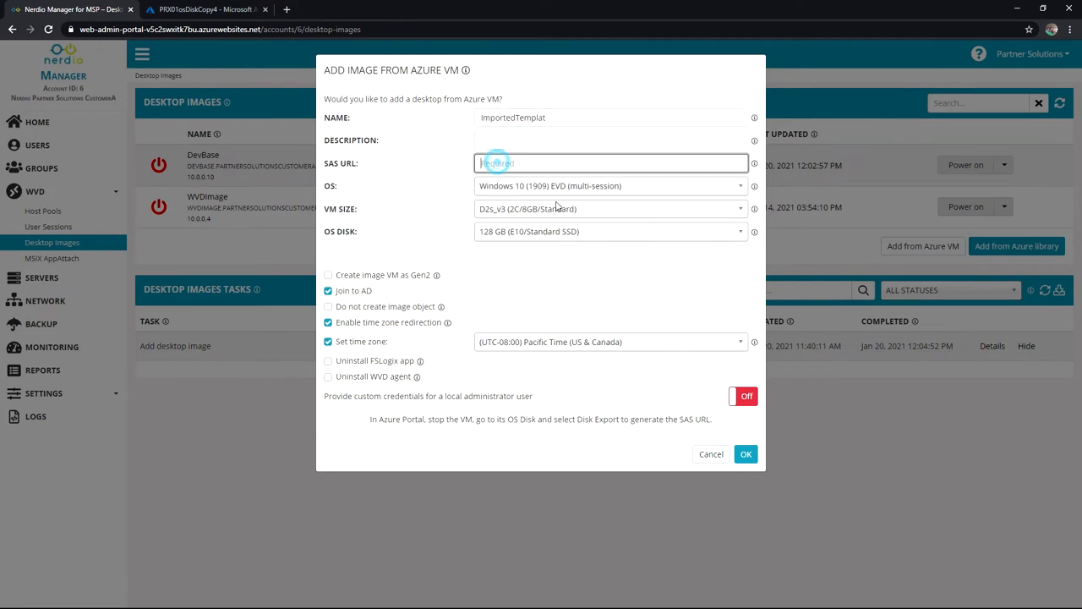
{"action": "mouse_move", "coordinate": [356, 167]}
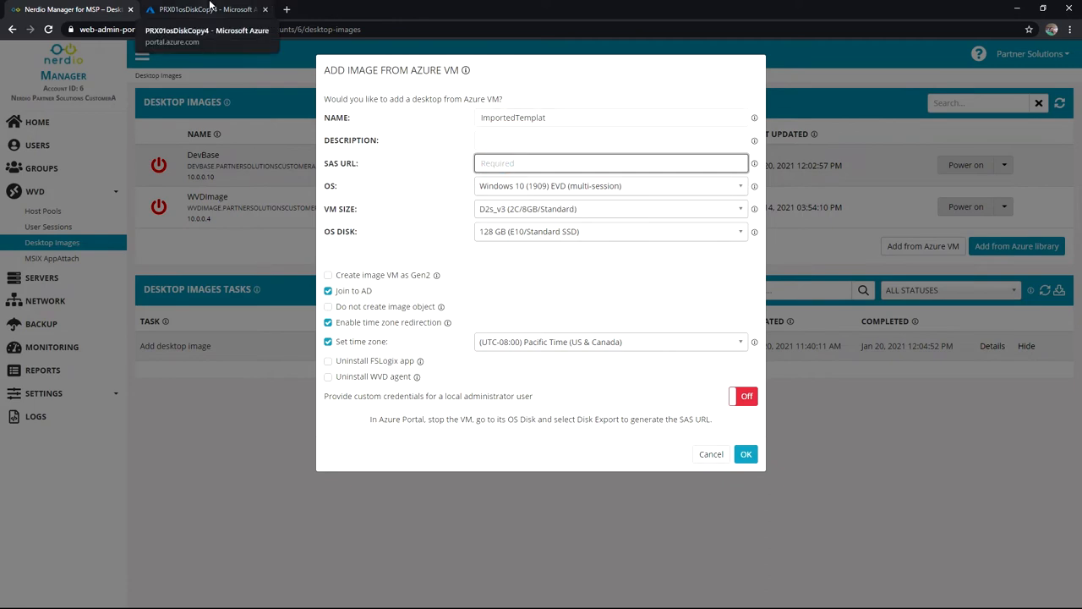
Step: Generate a SAS download URL for the PRX01osDiskCopy4 disk export in Azure portal
{"action": "left_click", "coordinate": [207, 8]}
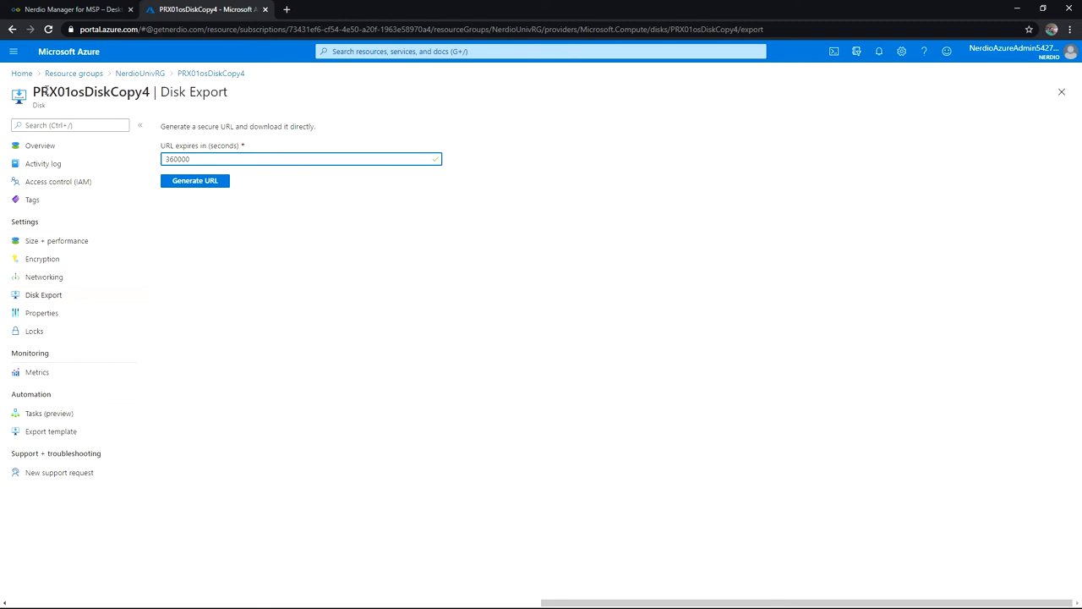
{"action": "mouse_move", "coordinate": [89, 104]}
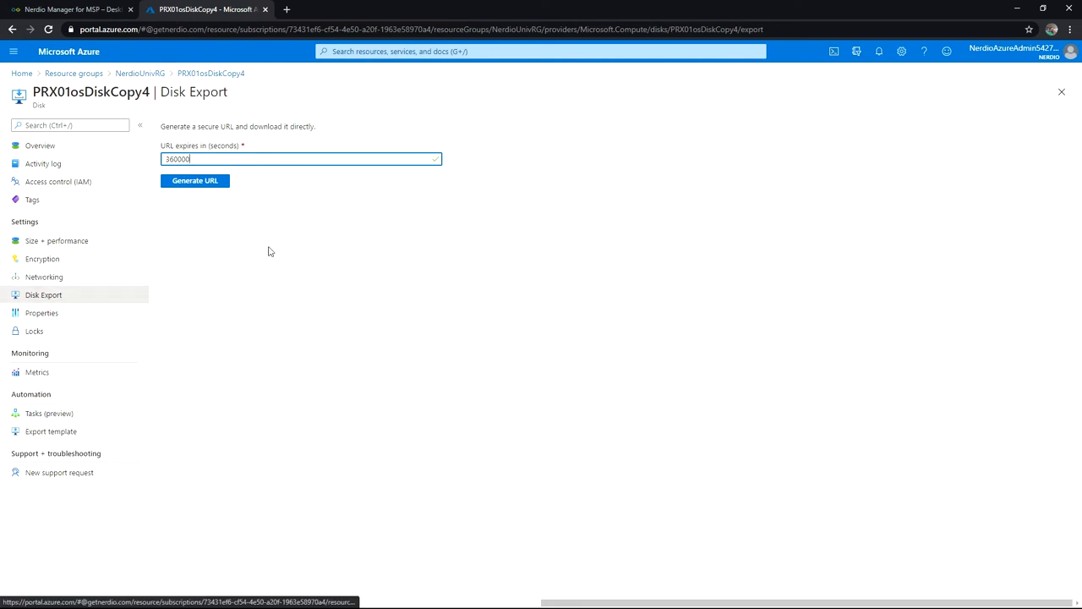
{"action": "left_click", "coordinate": [195, 180]}
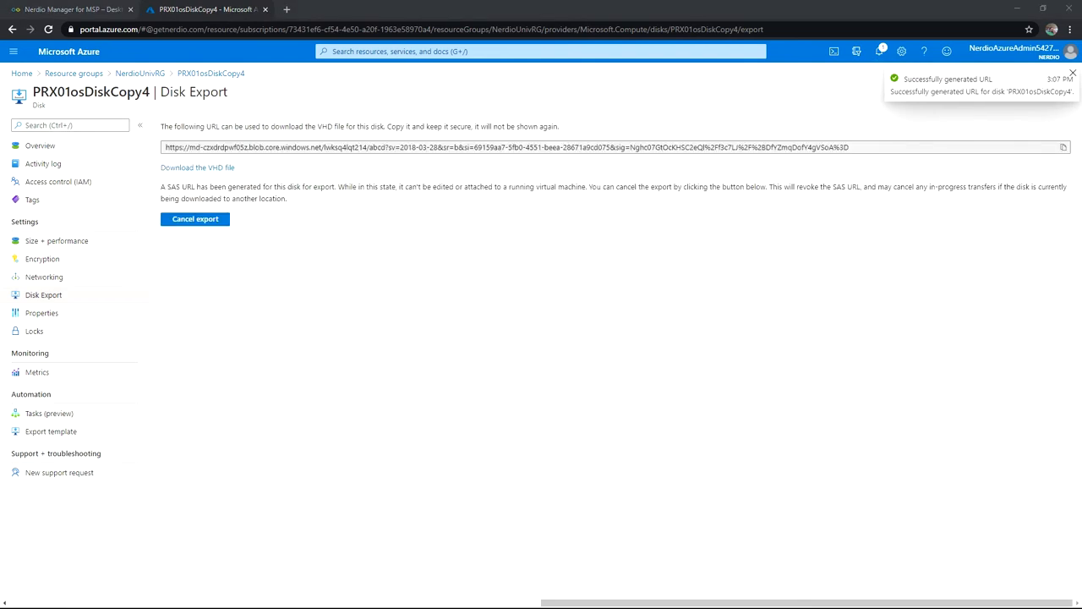
{"action": "mouse_move", "coordinate": [186, 167]}
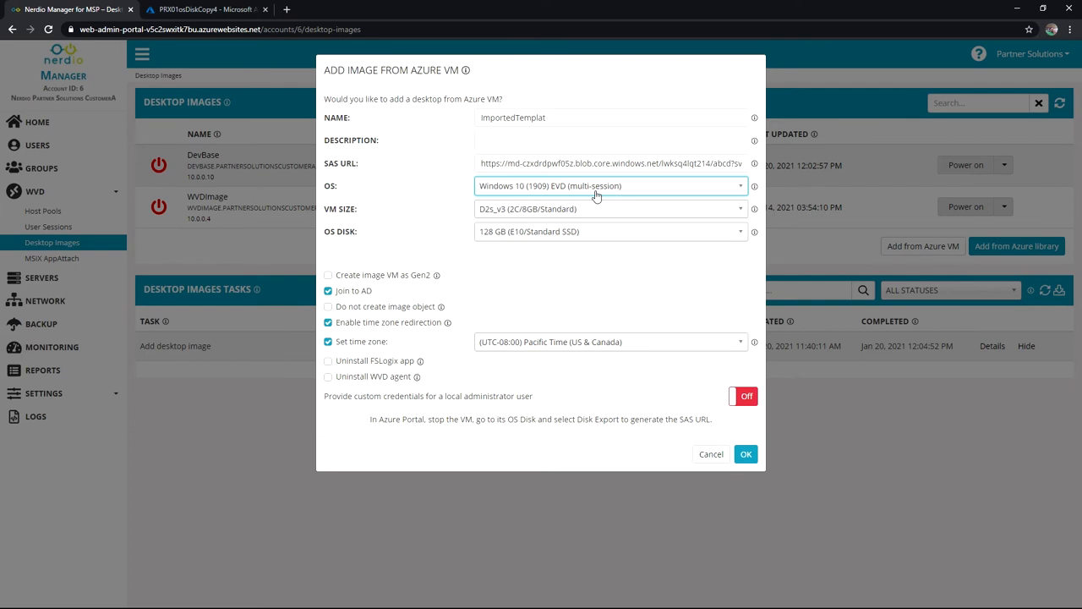
Step: Keep Windows 10 (1909) EVD (multi-session) as the image's operating system
{"action": "left_click", "coordinate": [609, 185]}
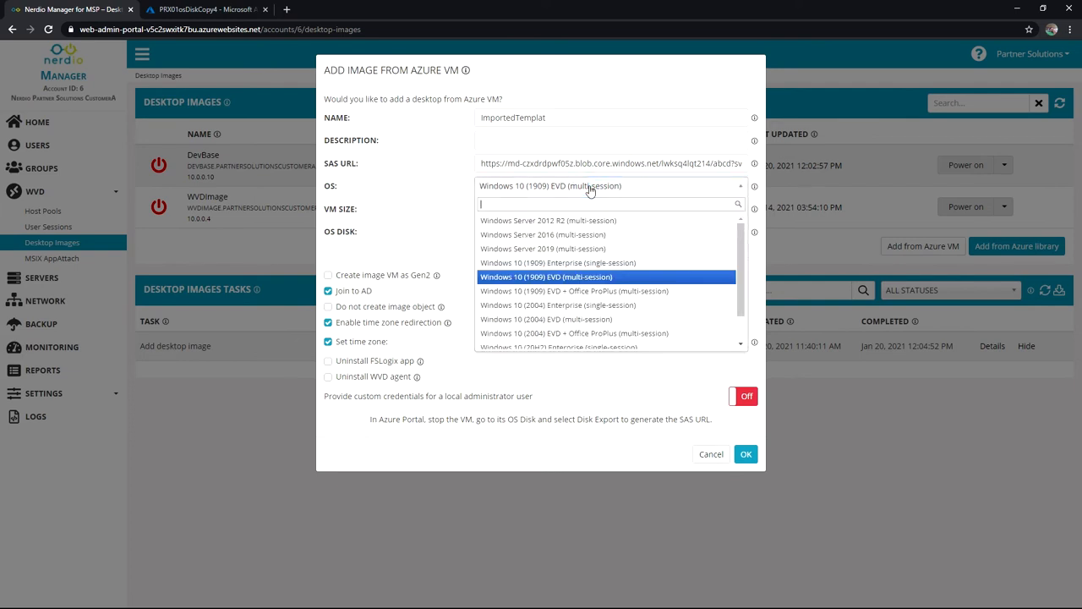
{"action": "left_click", "coordinate": [547, 277]}
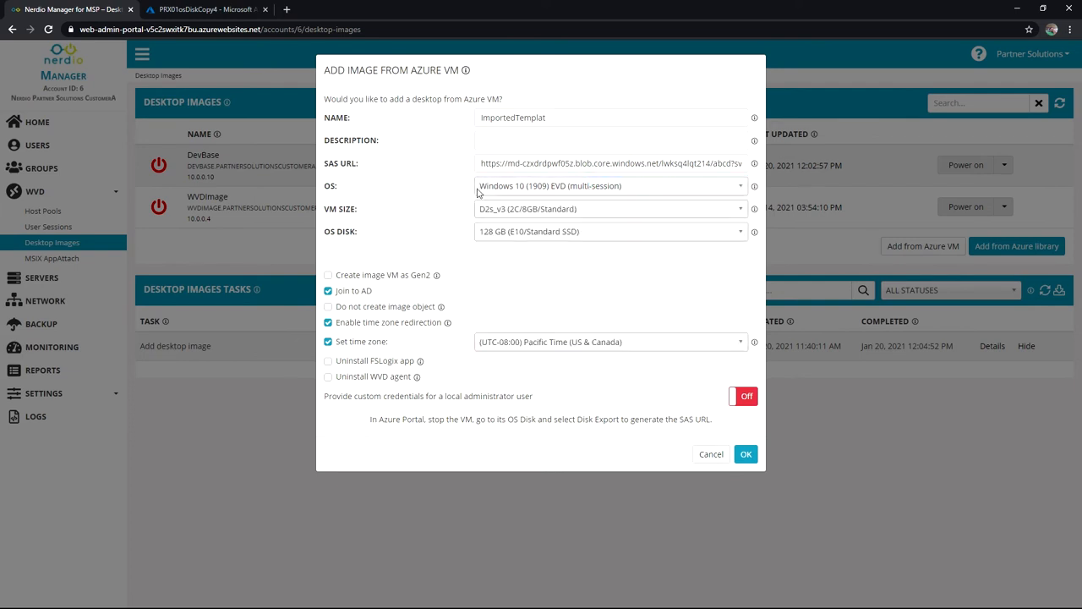
{"action": "mouse_move", "coordinate": [592, 209]}
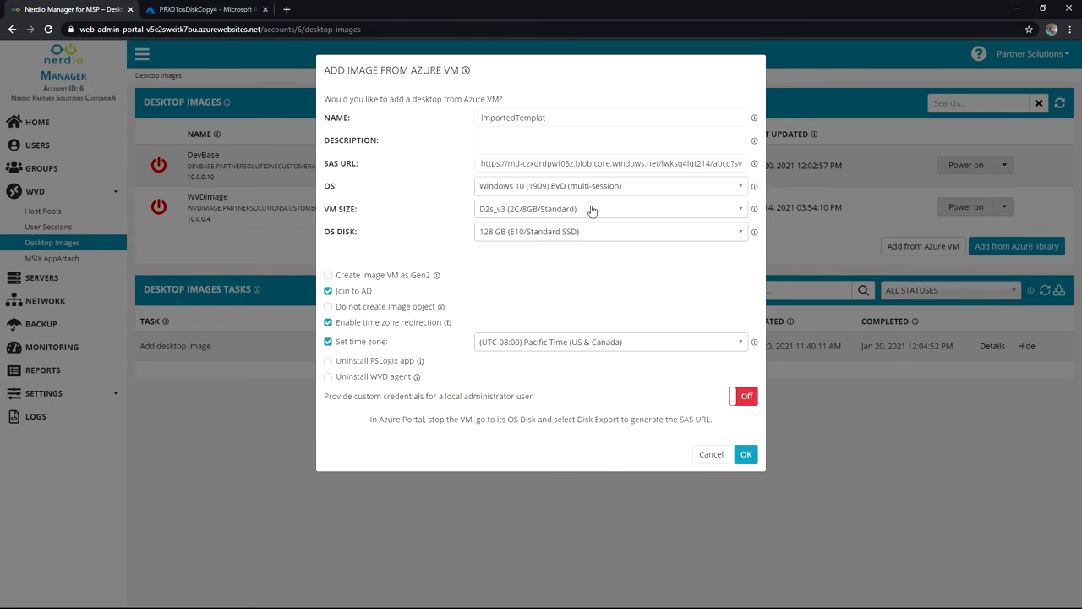
{"action": "mouse_move", "coordinate": [421, 291]}
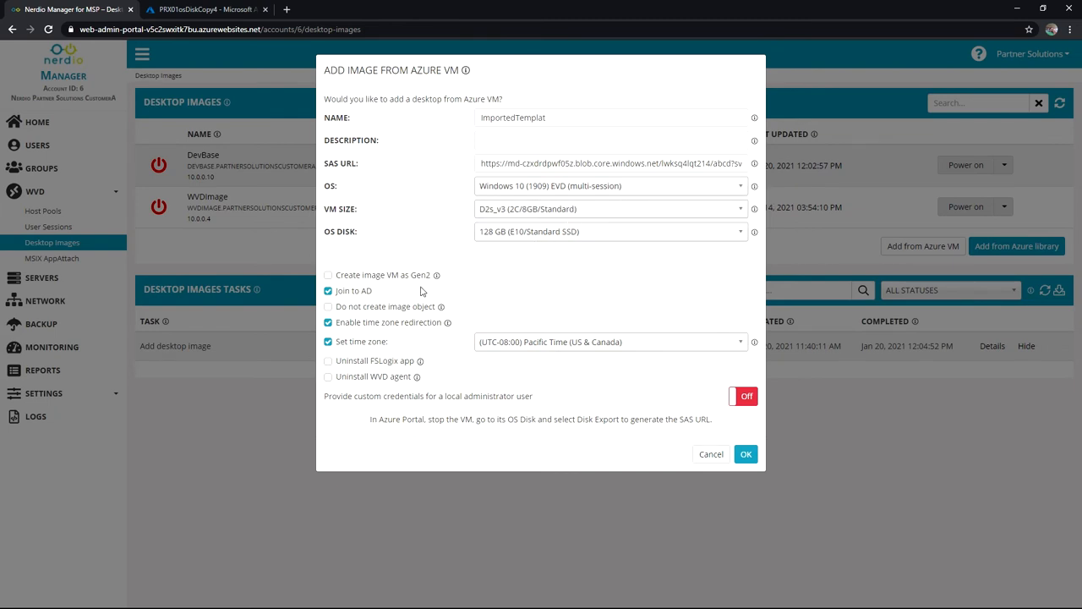
{"action": "mouse_move", "coordinate": [408, 282]}
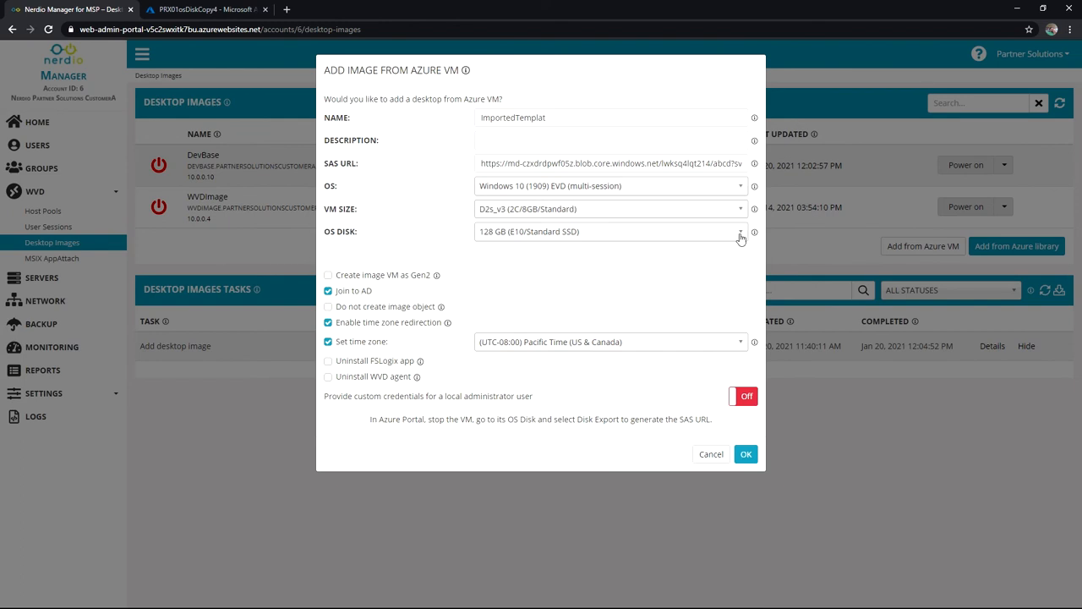
{"action": "mouse_move", "coordinate": [495, 291]}
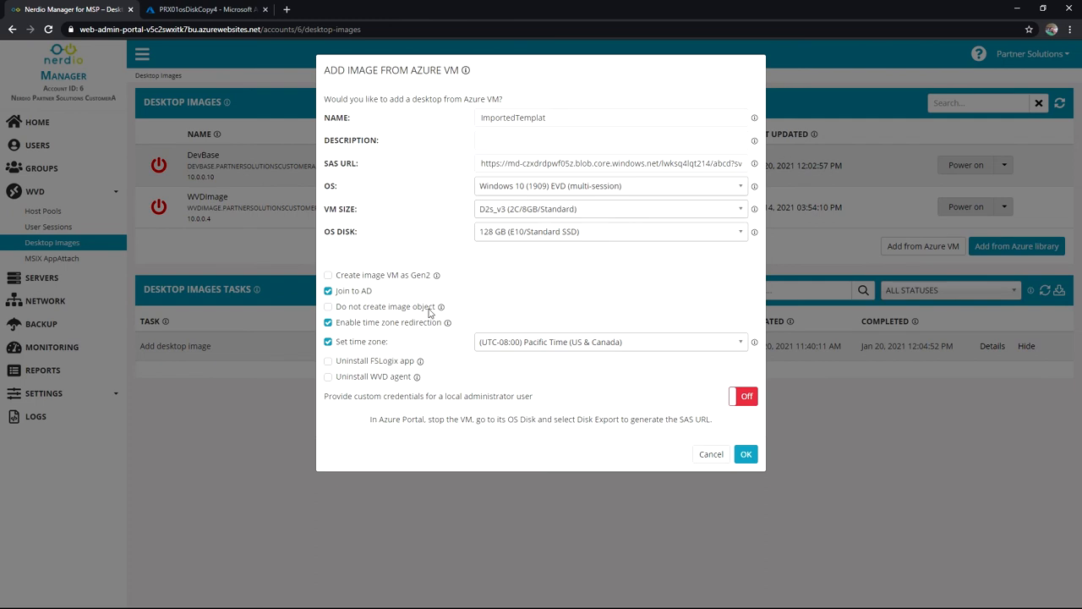
{"action": "mouse_move", "coordinate": [379, 330]}
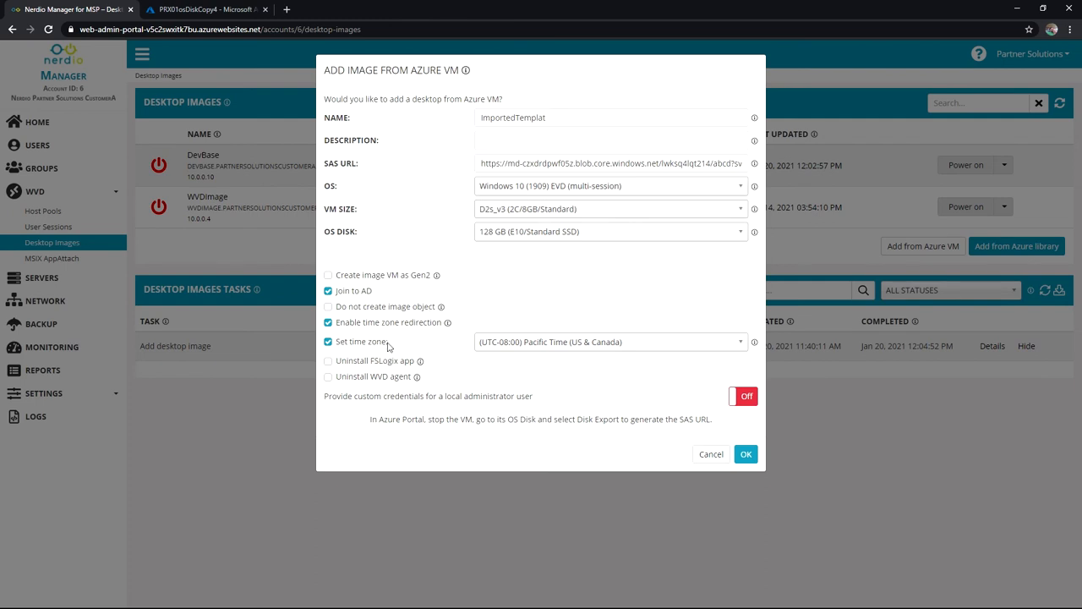
{"action": "mouse_move", "coordinate": [367, 372]}
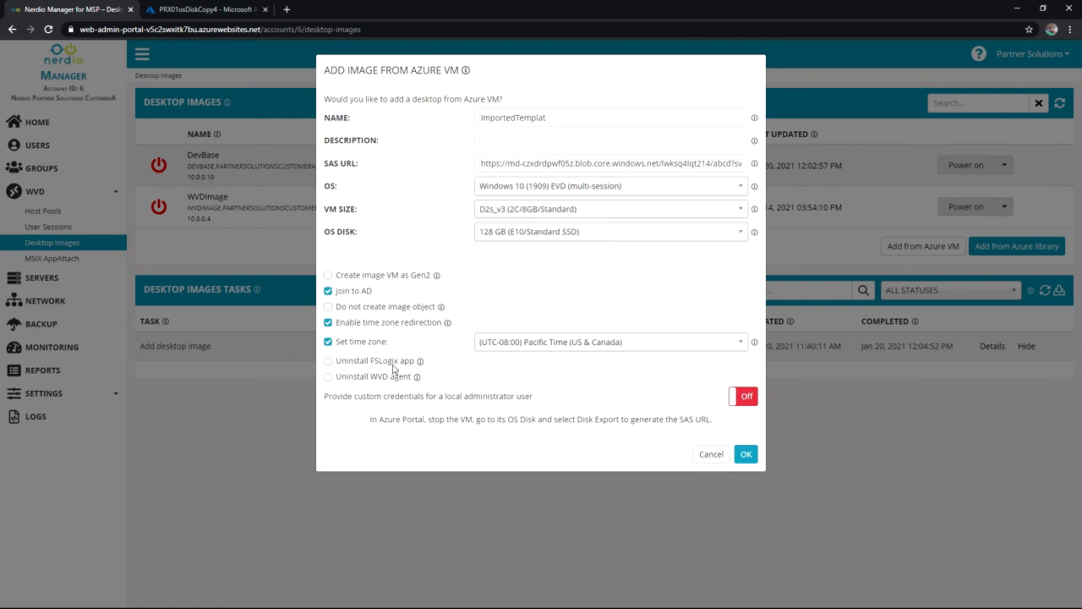
{"action": "mouse_move", "coordinate": [401, 373]}
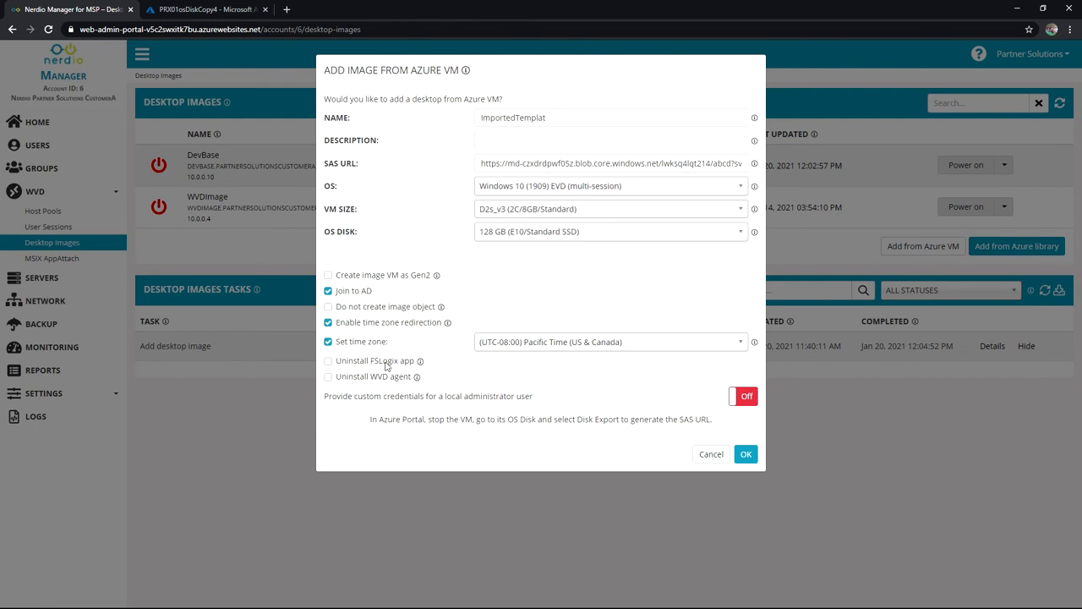
{"action": "mouse_move", "coordinate": [399, 365]}
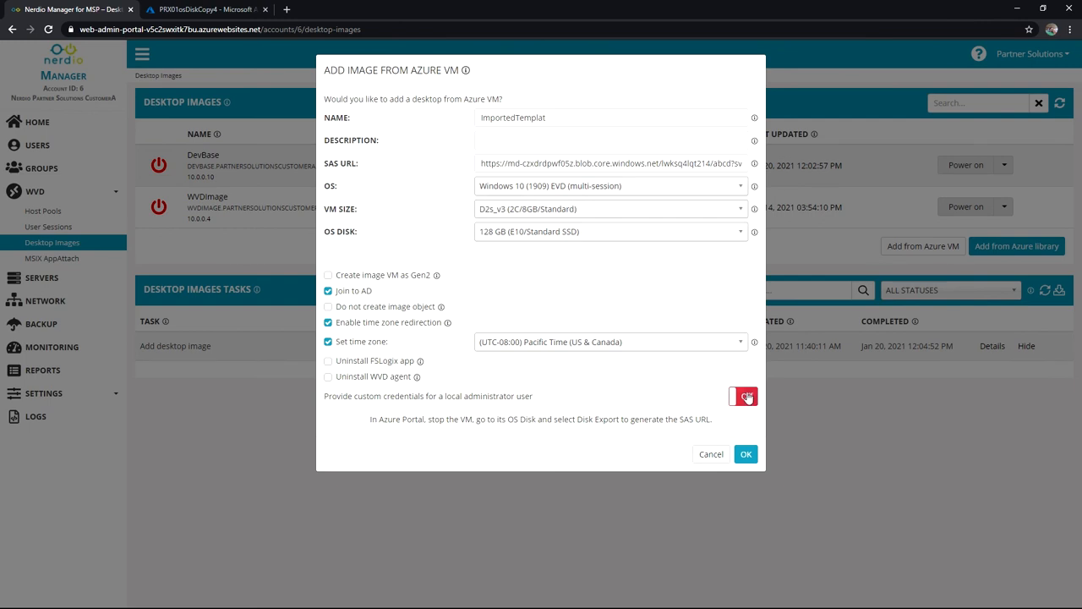
Step: Enable custom local administrator credentials, then cancel the ImportedTemplat import
{"action": "left_click", "coordinate": [742, 396]}
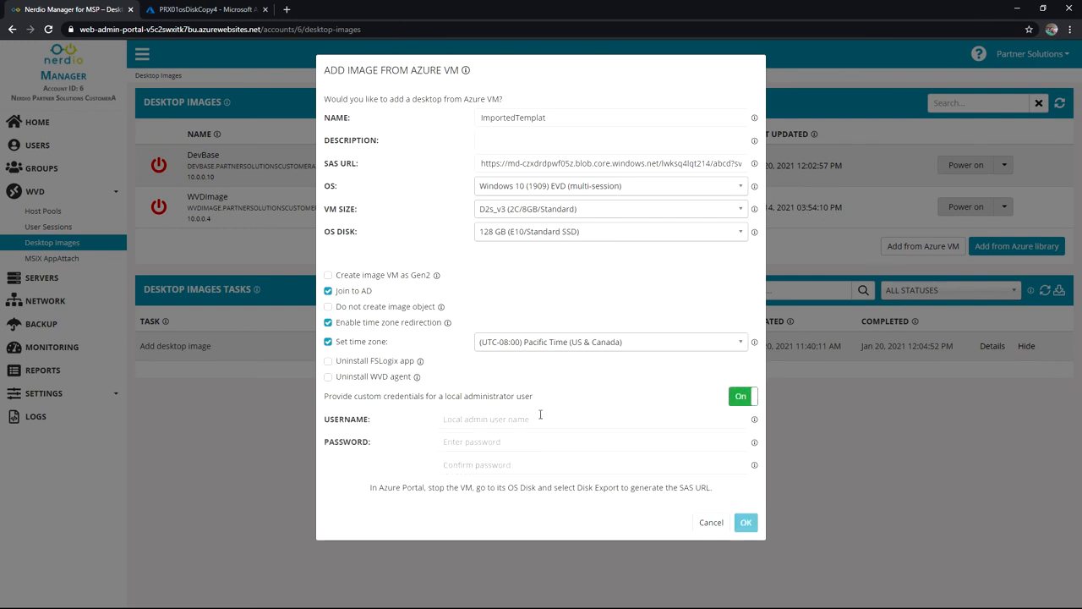
{"action": "mouse_move", "coordinate": [566, 433]}
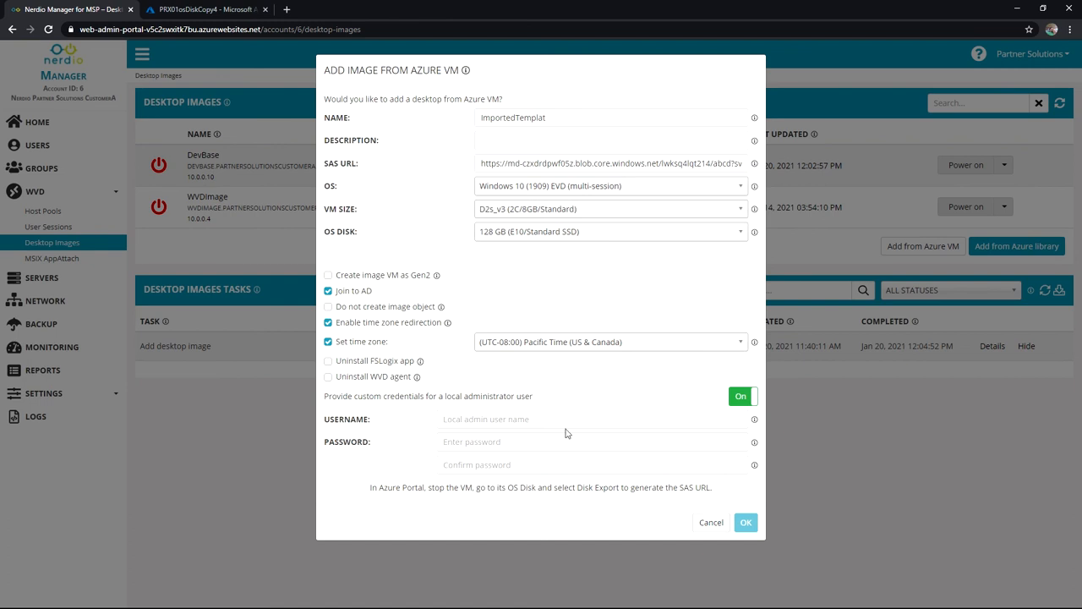
{"action": "mouse_move", "coordinate": [584, 456]}
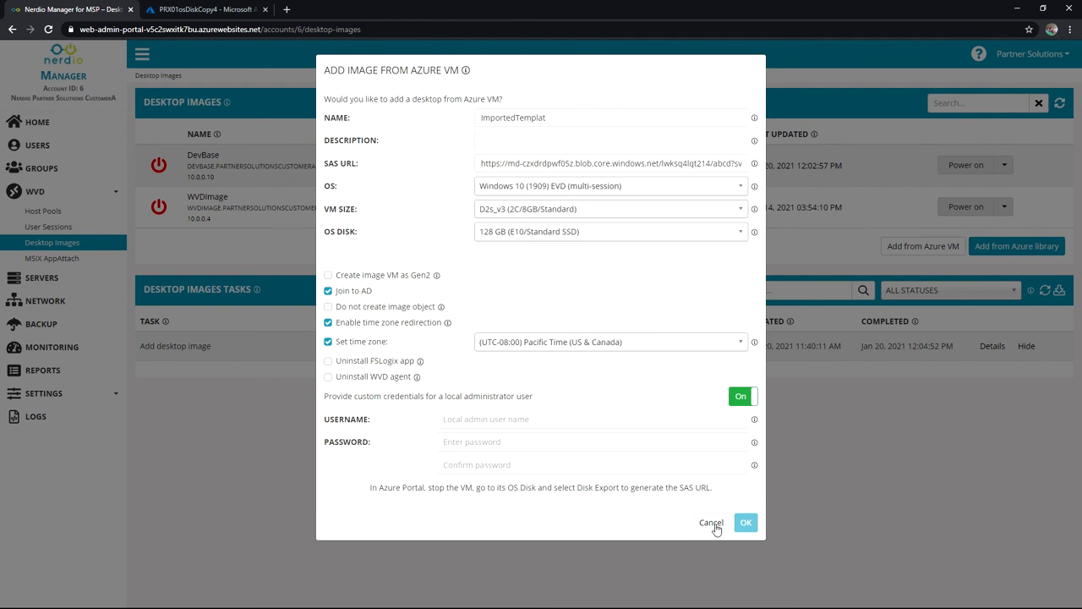
{"action": "left_click", "coordinate": [710, 522]}
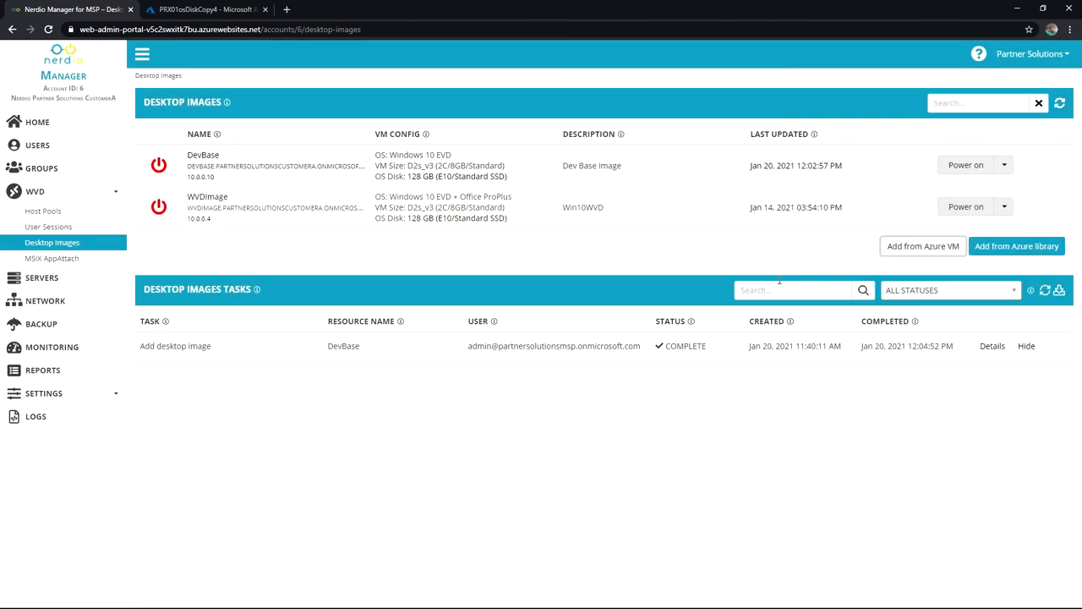
{"action": "mouse_move", "coordinate": [304, 191]}
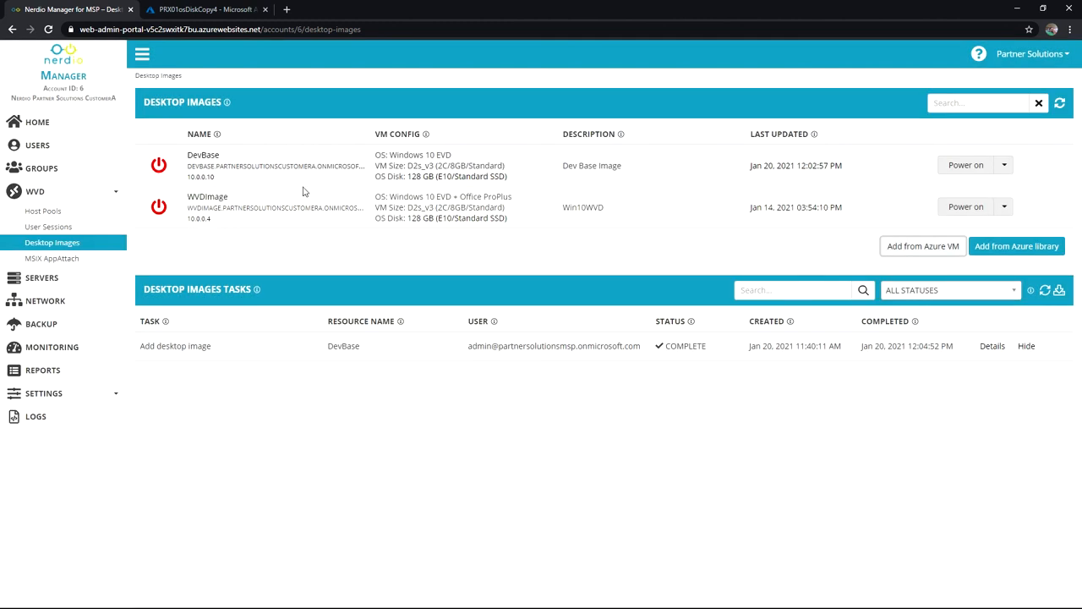
{"action": "mouse_move", "coordinate": [801, 284]}
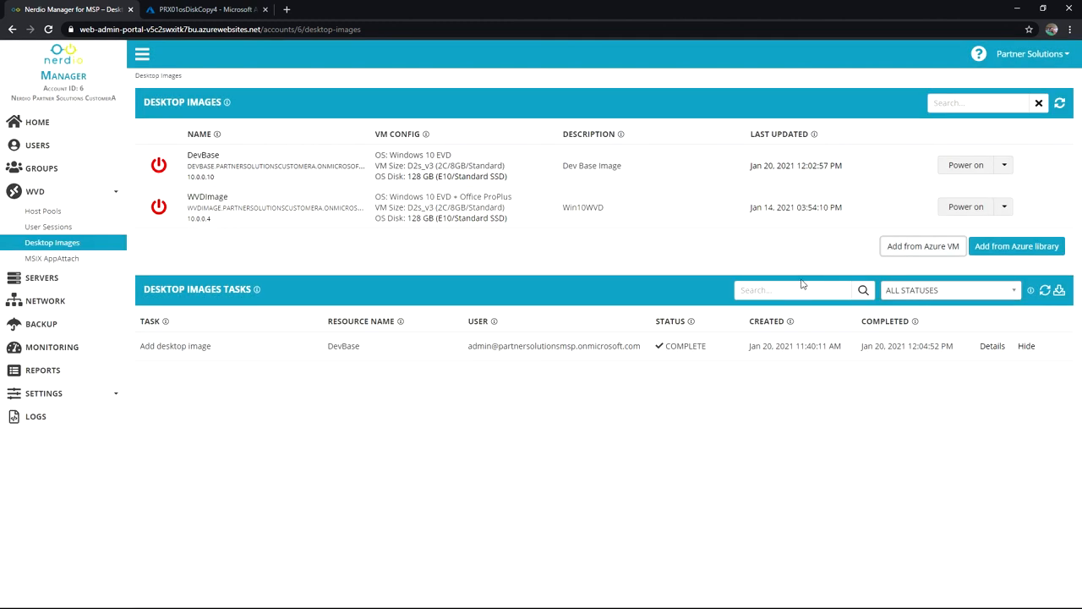